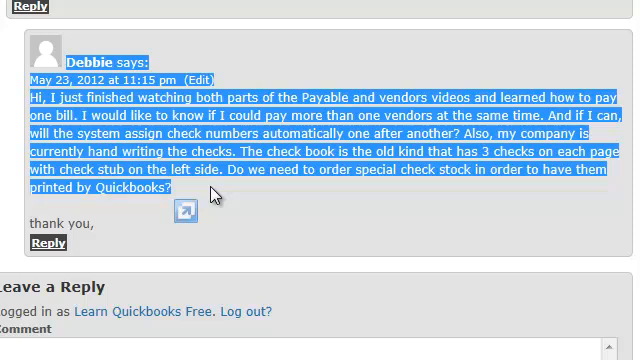
mouse_move(228, 228)
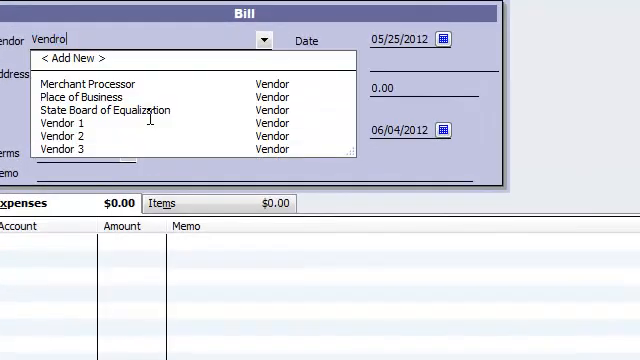
Step: Record the bills from Vendor 1 for 500.00 and Vendor 2 for 750.00
left_click(76, 120)
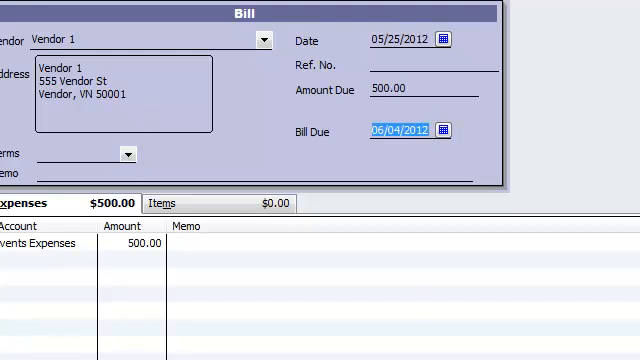
left_click(264, 40)
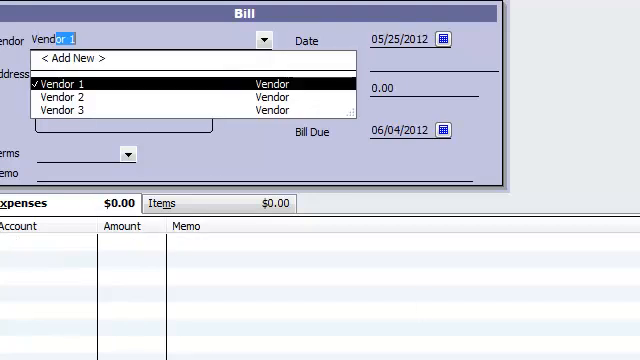
left_click(64, 96)
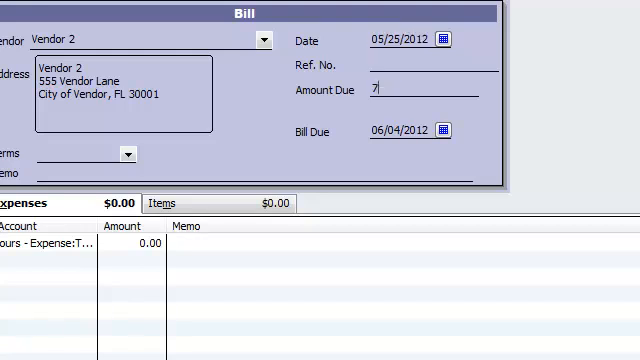
type("50.00")
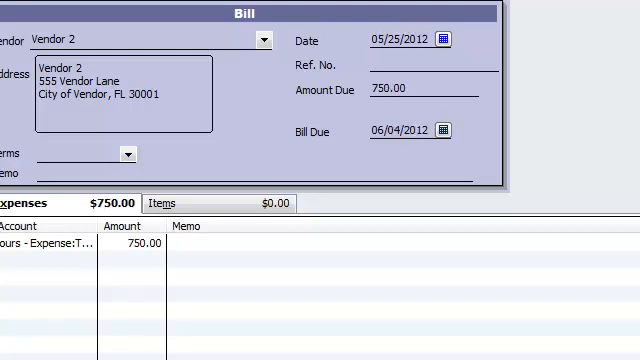
Step: Record the Vendor 3 bill, bringing the entered total to 2,250, and save it
left_click(266, 40)
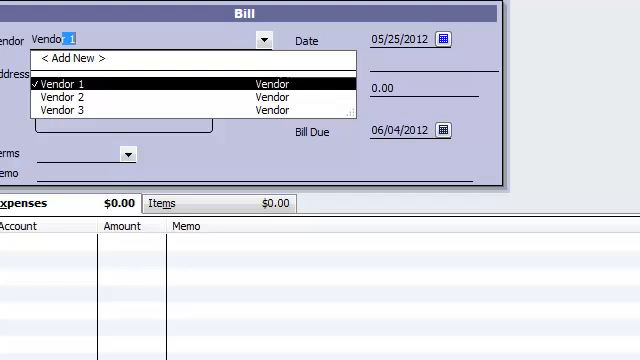
left_click(80, 112)
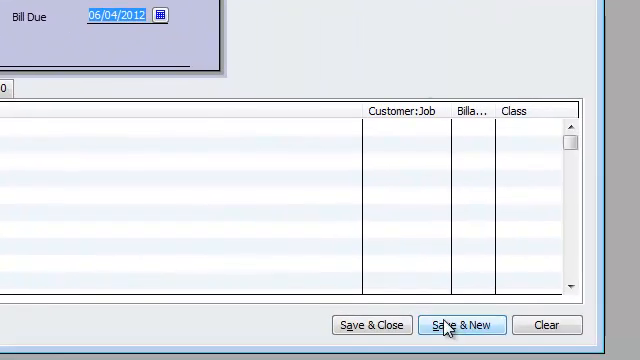
left_click(460, 324)
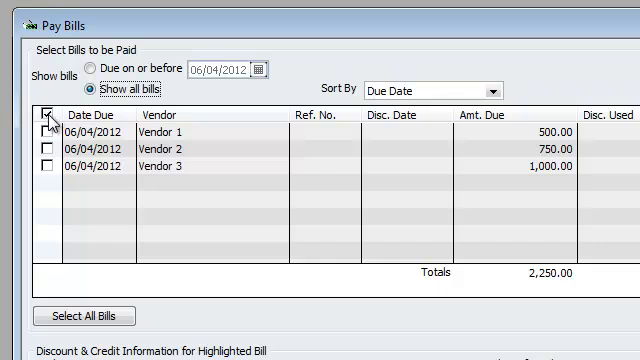
Step: Select all three bills and pay them by check from Checking, marked to be printed
left_click(46, 112)
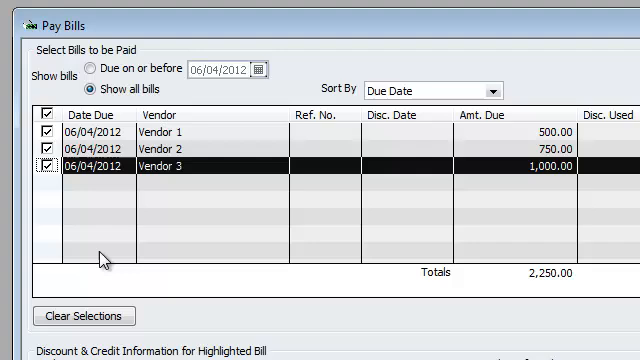
mouse_move(158, 252)
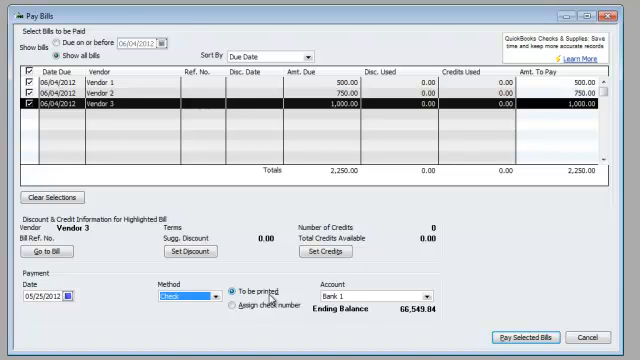
mouse_move(436, 298)
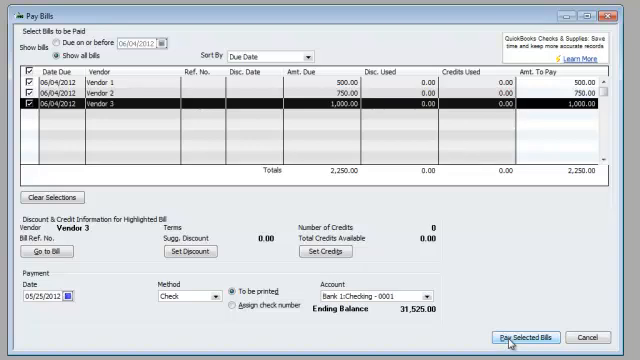
left_click(530, 332)
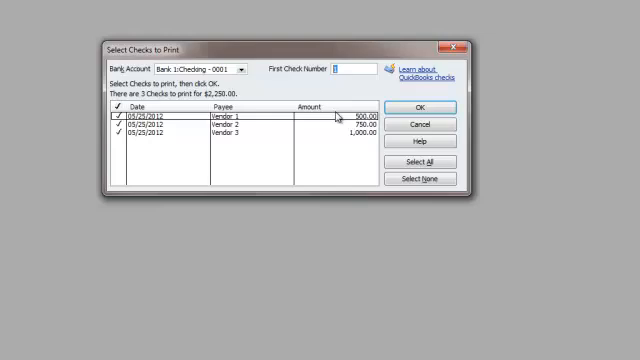
Step: Number the three queued vendor checks starting at 951
type("951")
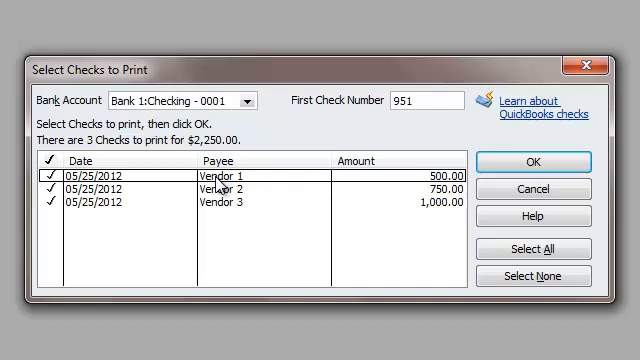
mouse_move(208, 206)
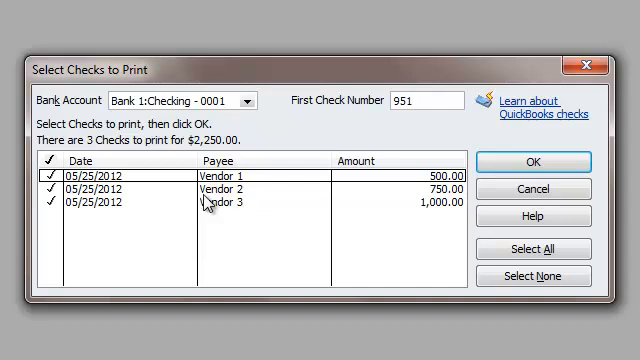
mouse_move(212, 206)
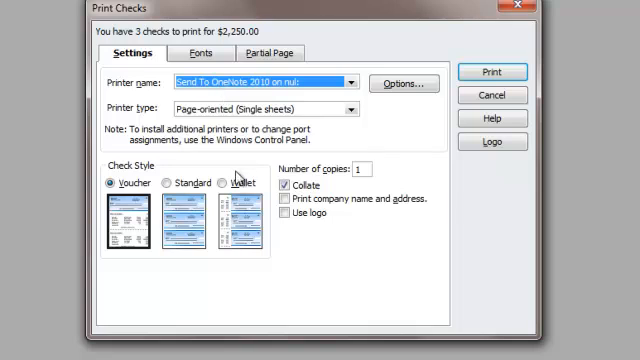
Step: Choose the Wallet check style for printing the three checks
left_click(218, 184)
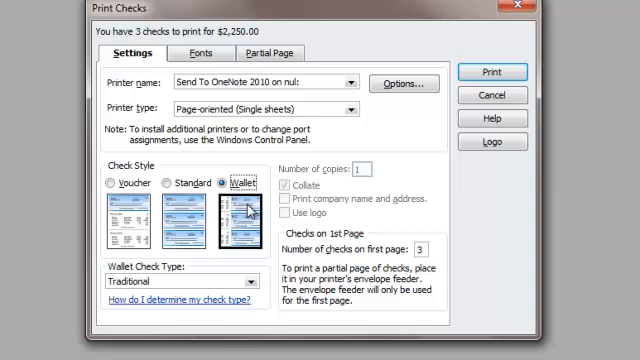
mouse_move(228, 206)
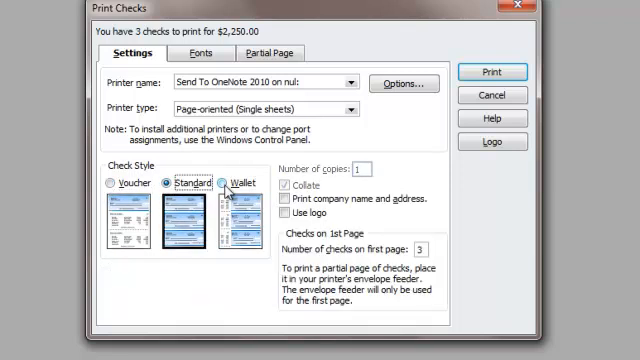
left_click(224, 192)
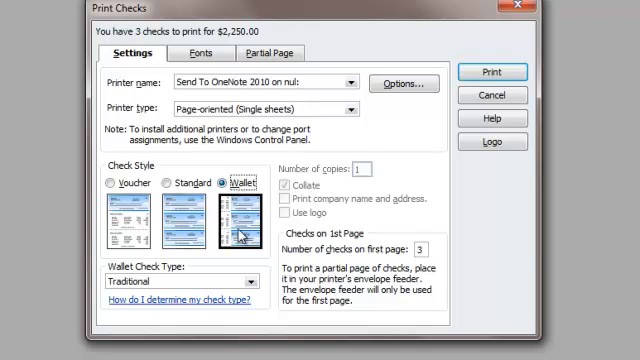